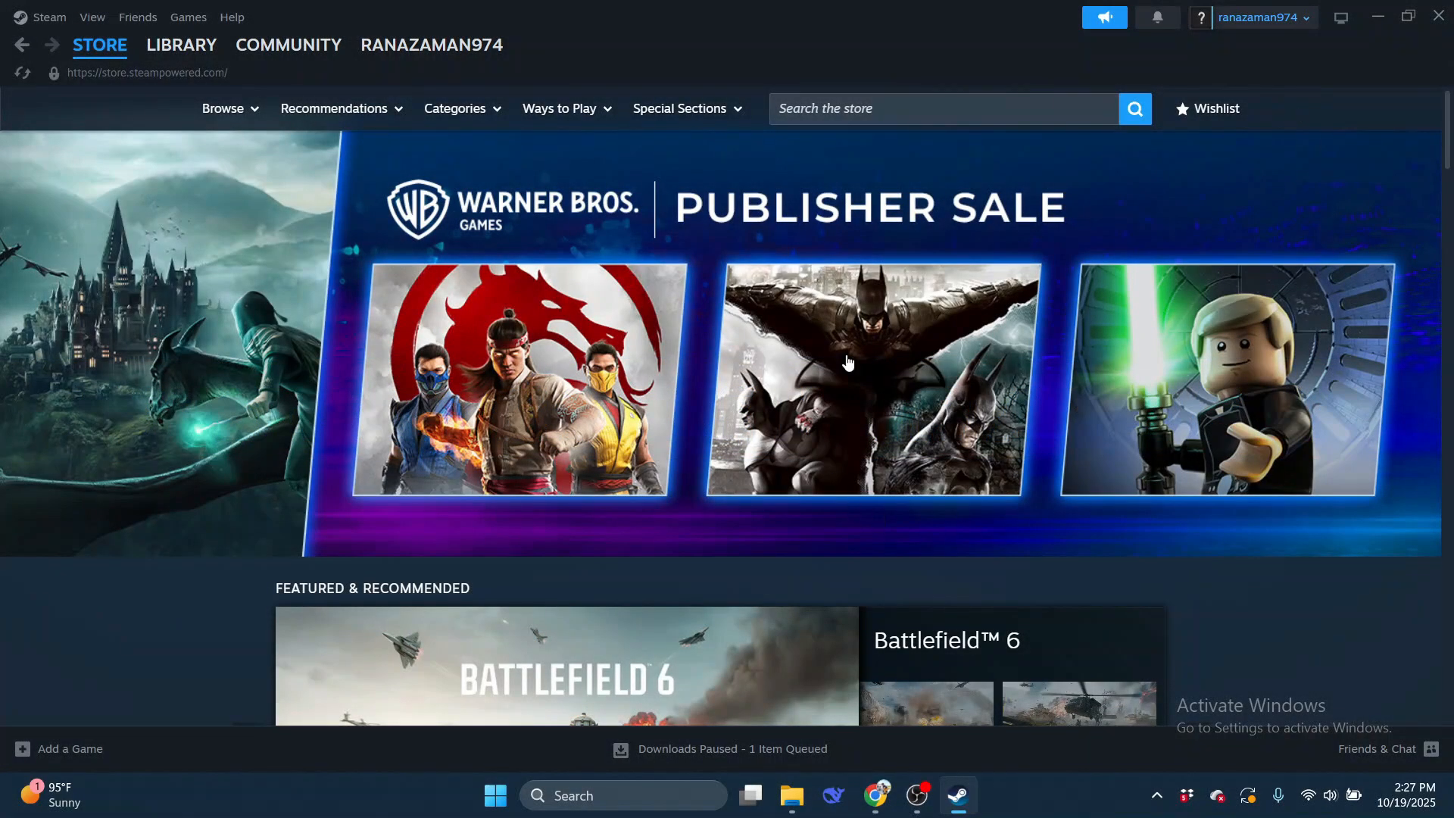
{"action": "mouse_move", "coordinate": [1171, 310]}
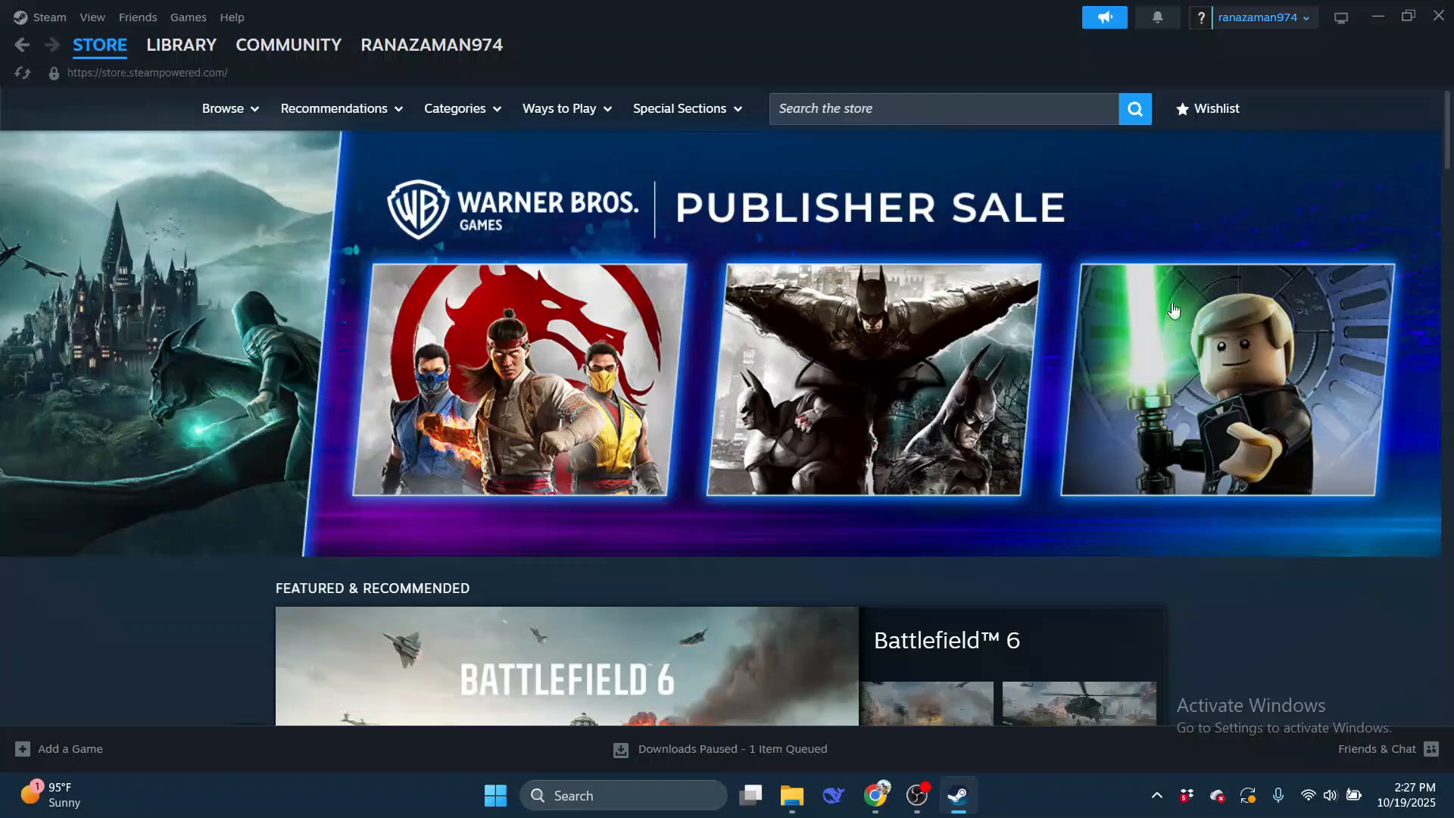
{"action": "mouse_move", "coordinate": [1165, 202]}
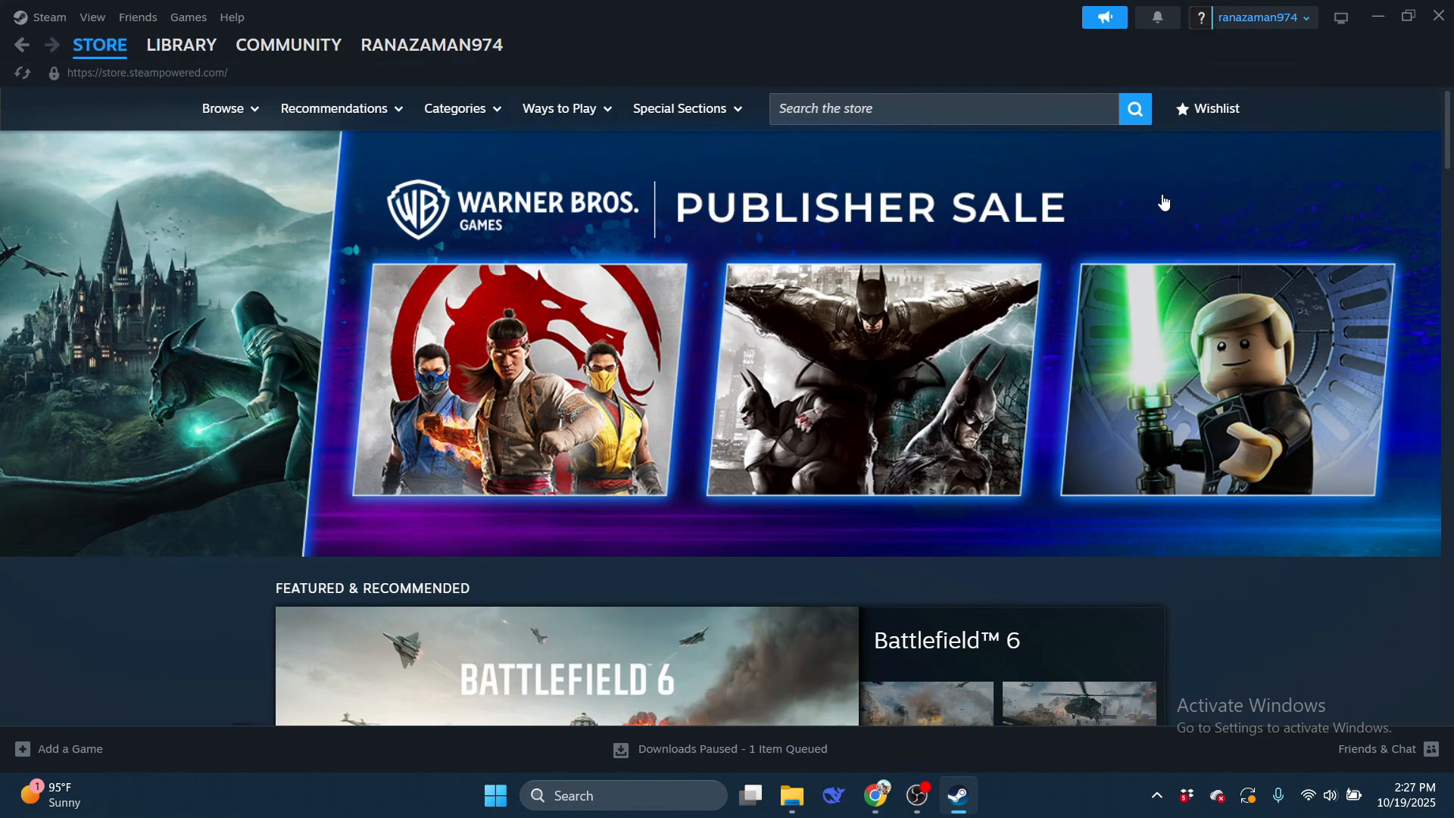
Step: Find Touhou Dystopian in New & Trending and go to its store page
{"action": "left_click", "coordinate": [100, 45]}
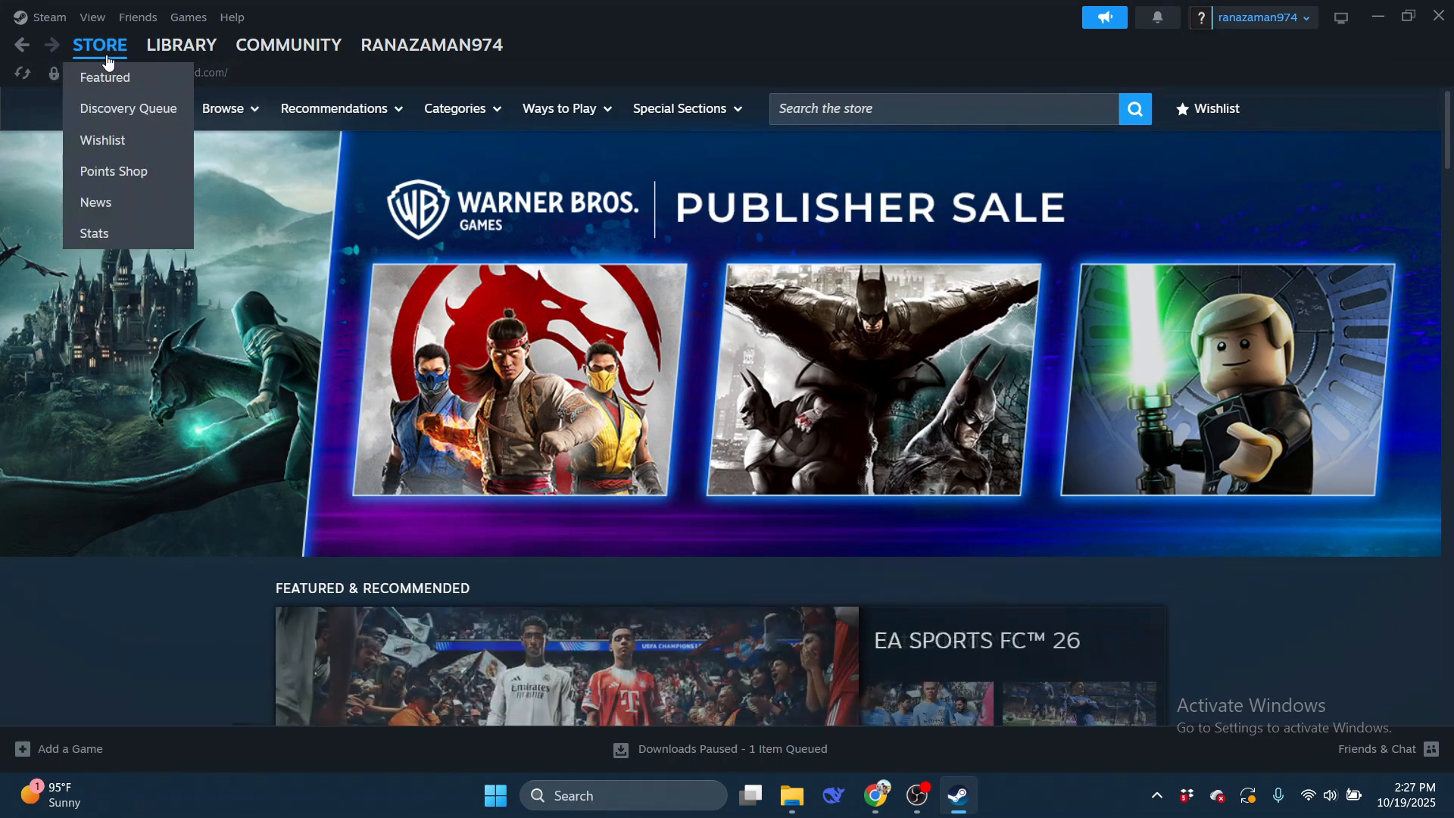
{"action": "mouse_move", "coordinate": [127, 133]}
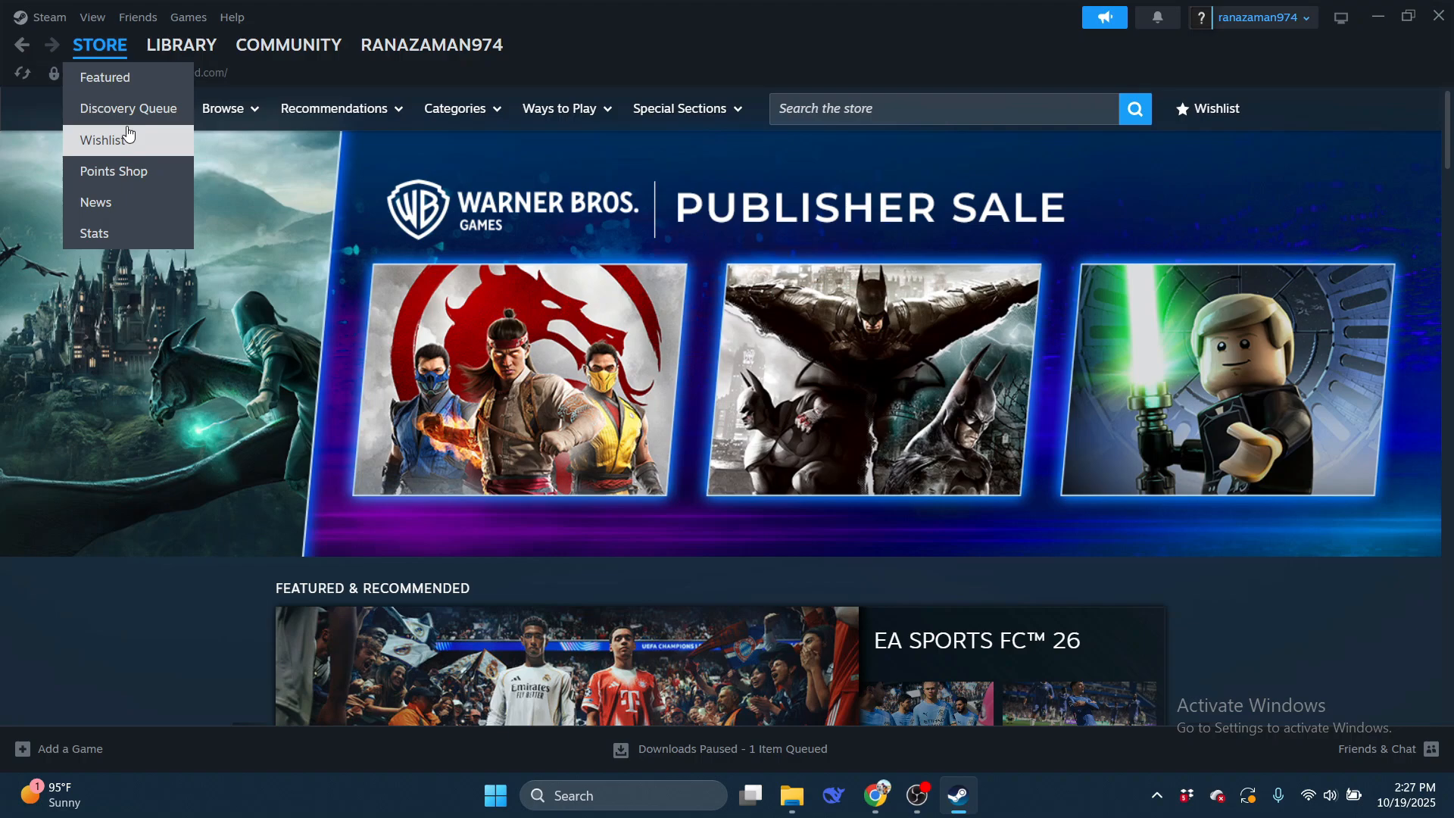
{"action": "mouse_move", "coordinate": [96, 150]}
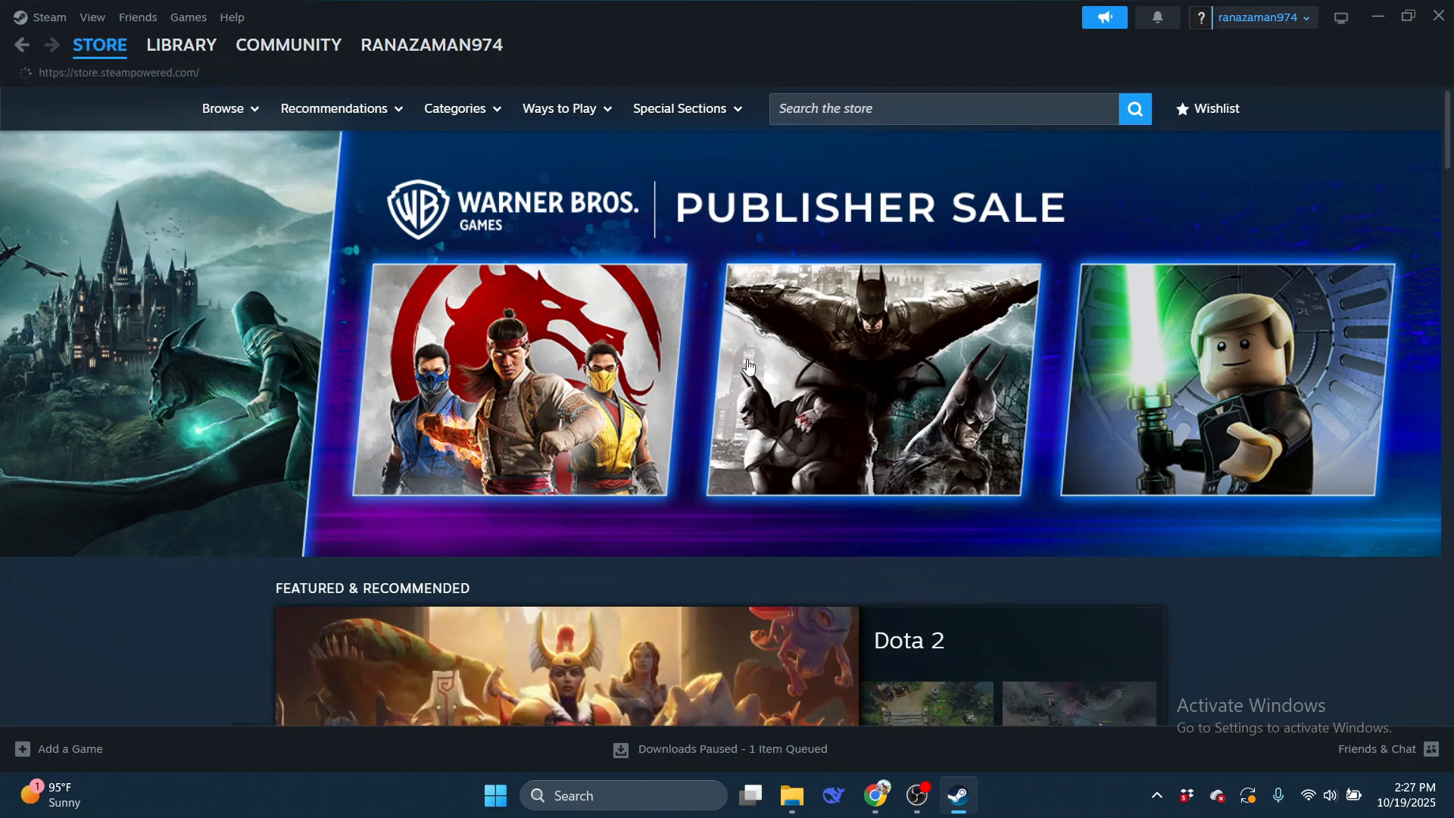
{"action": "scroll", "scroll_direction": "down", "scroll_amount": 3}
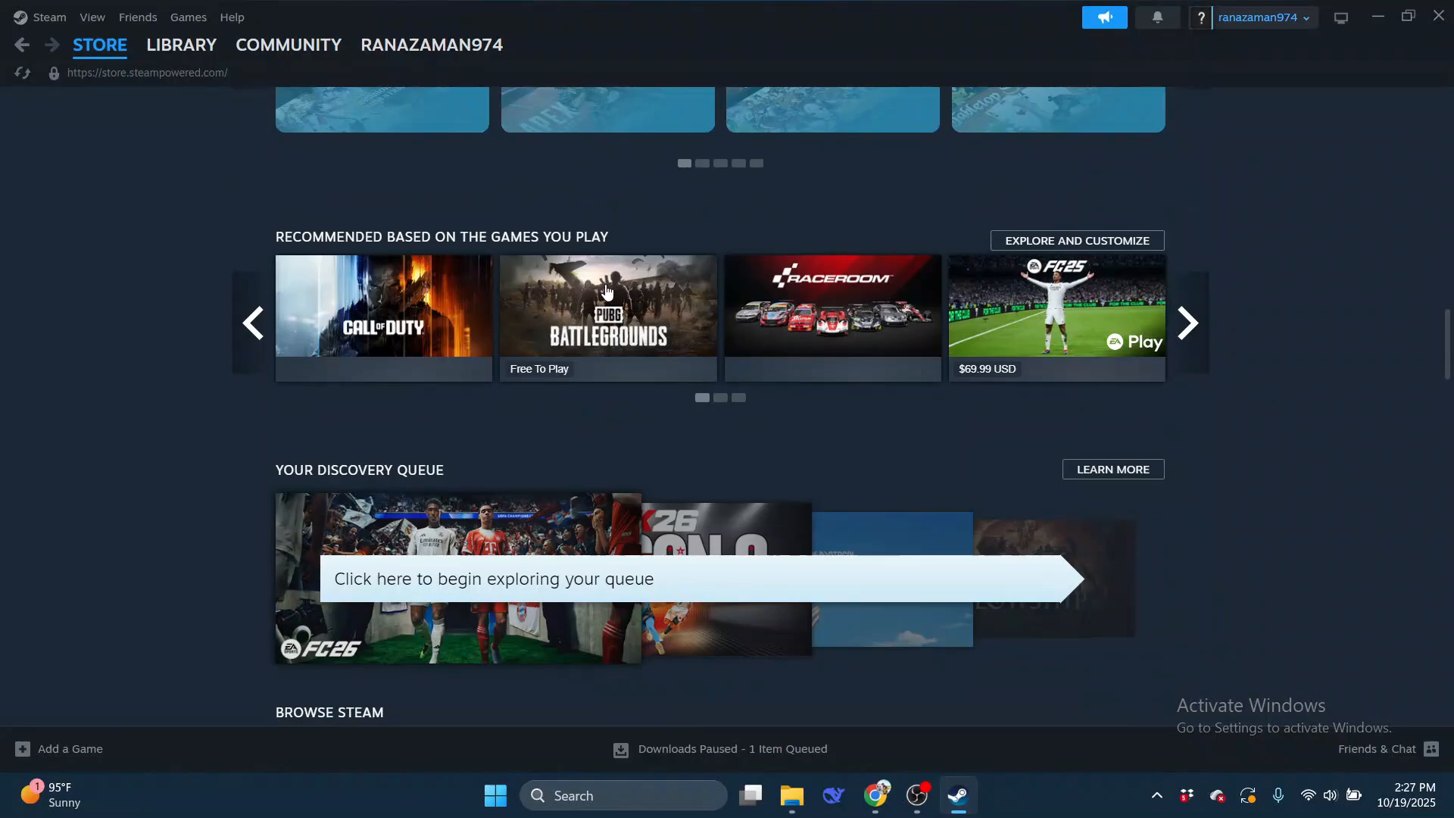
{"action": "scroll", "scroll_direction": "down", "scroll_amount": 3}
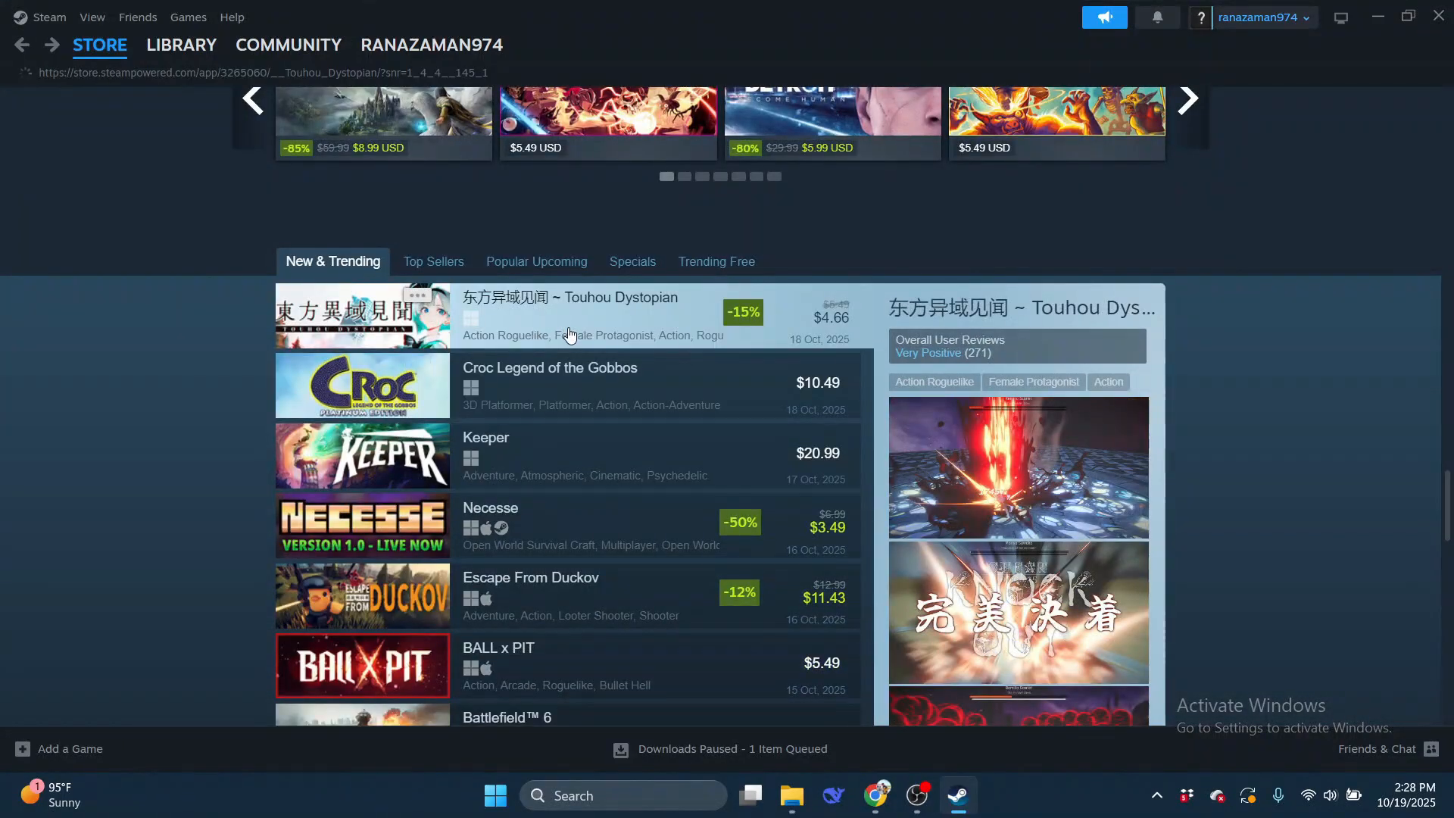
{"action": "left_click", "coordinate": [571, 298]}
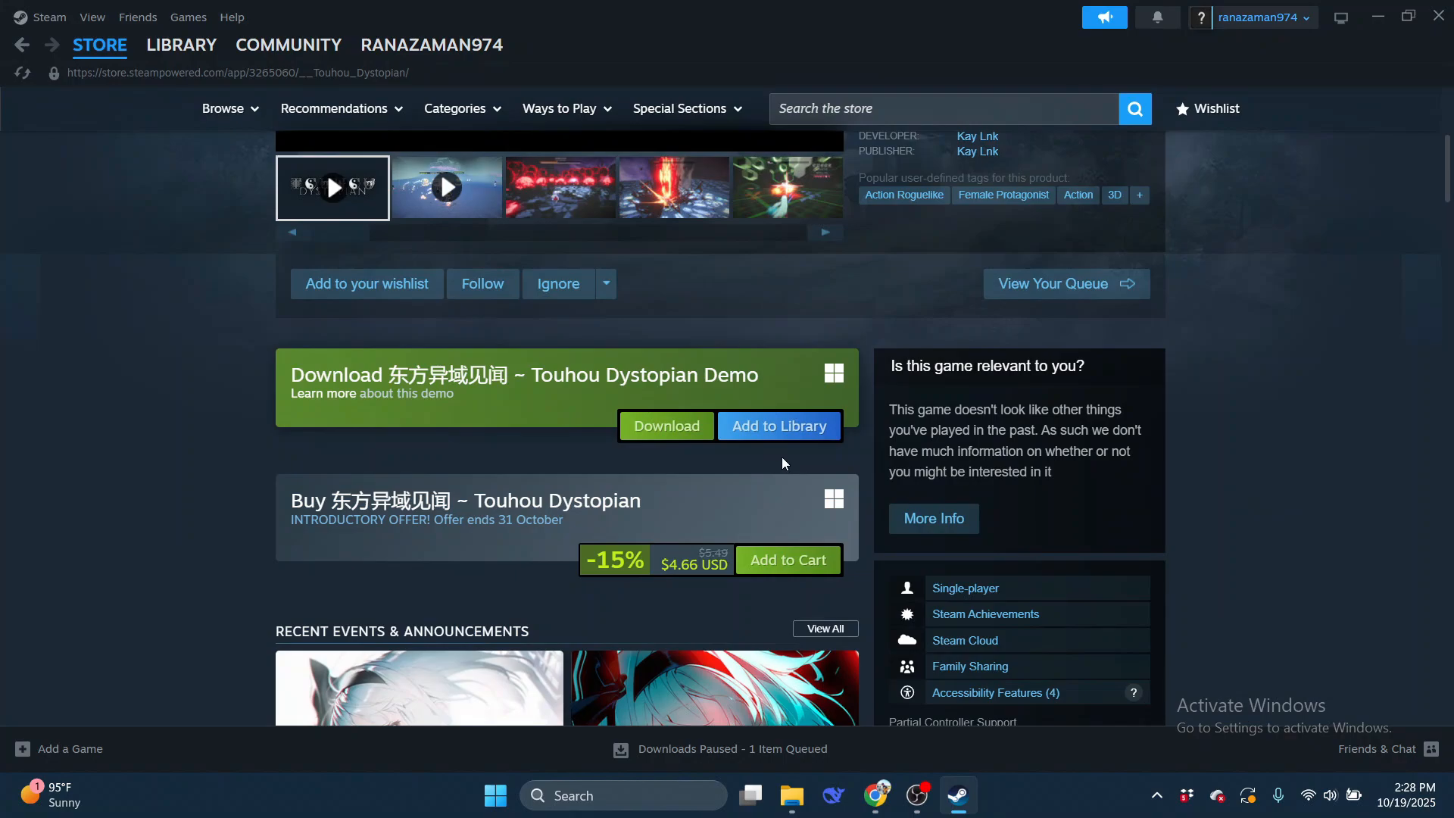
Step: Add Touhou Dystopian to the cart and continue to the payment method choices
{"action": "left_click", "coordinate": [789, 560]}
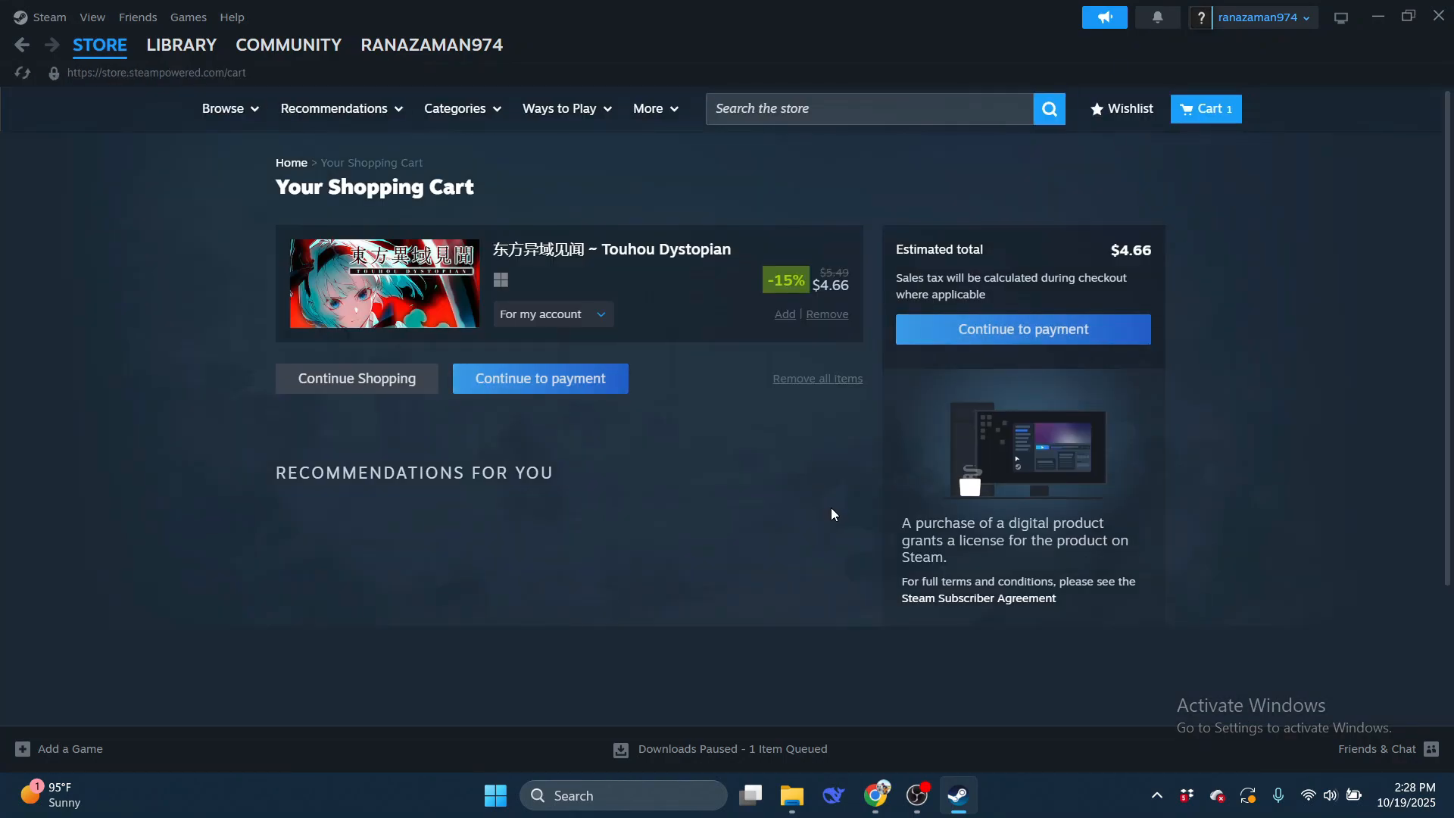
{"action": "left_click", "coordinate": [1023, 329]}
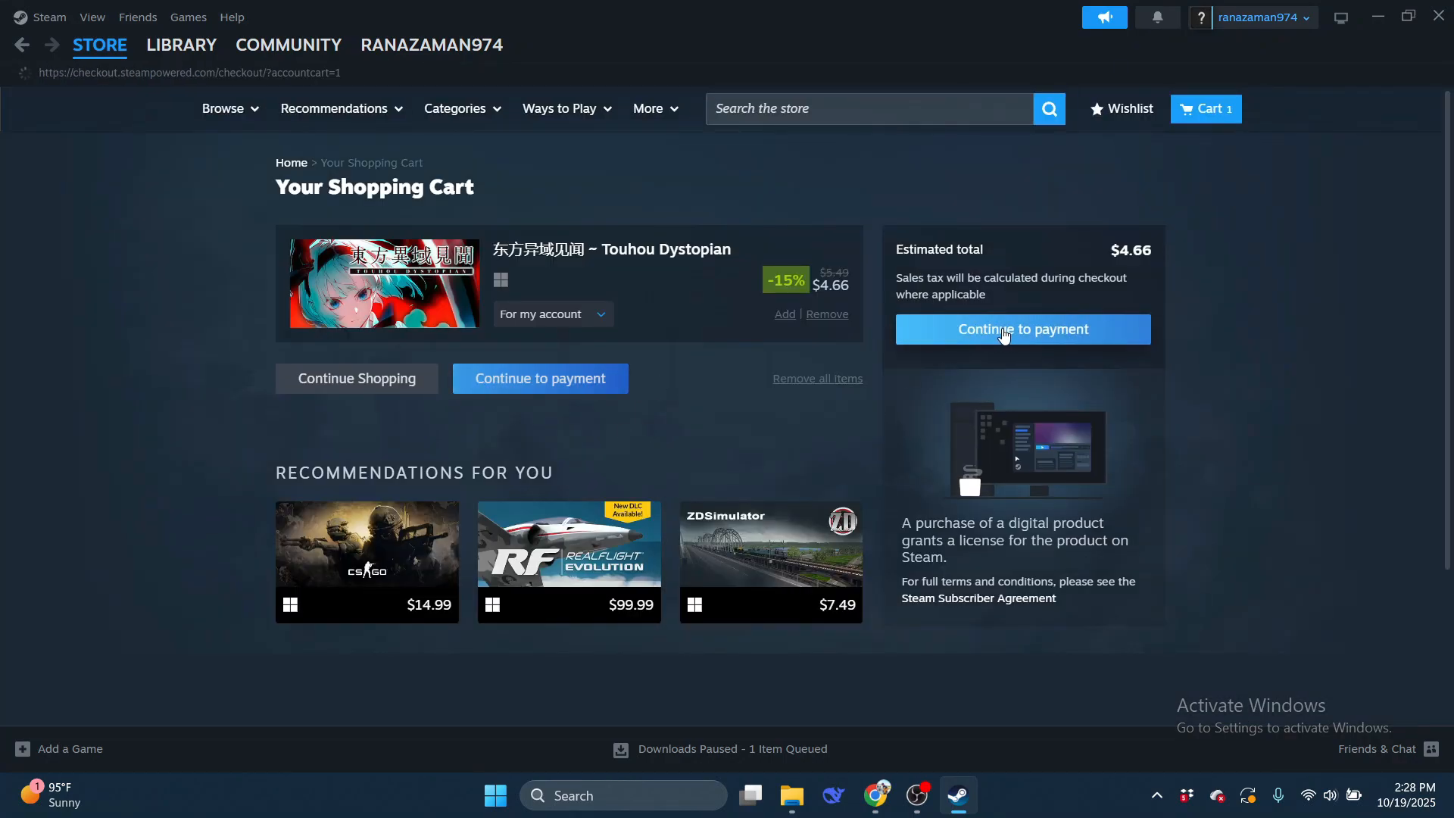
{"action": "left_click", "coordinate": [1023, 328]}
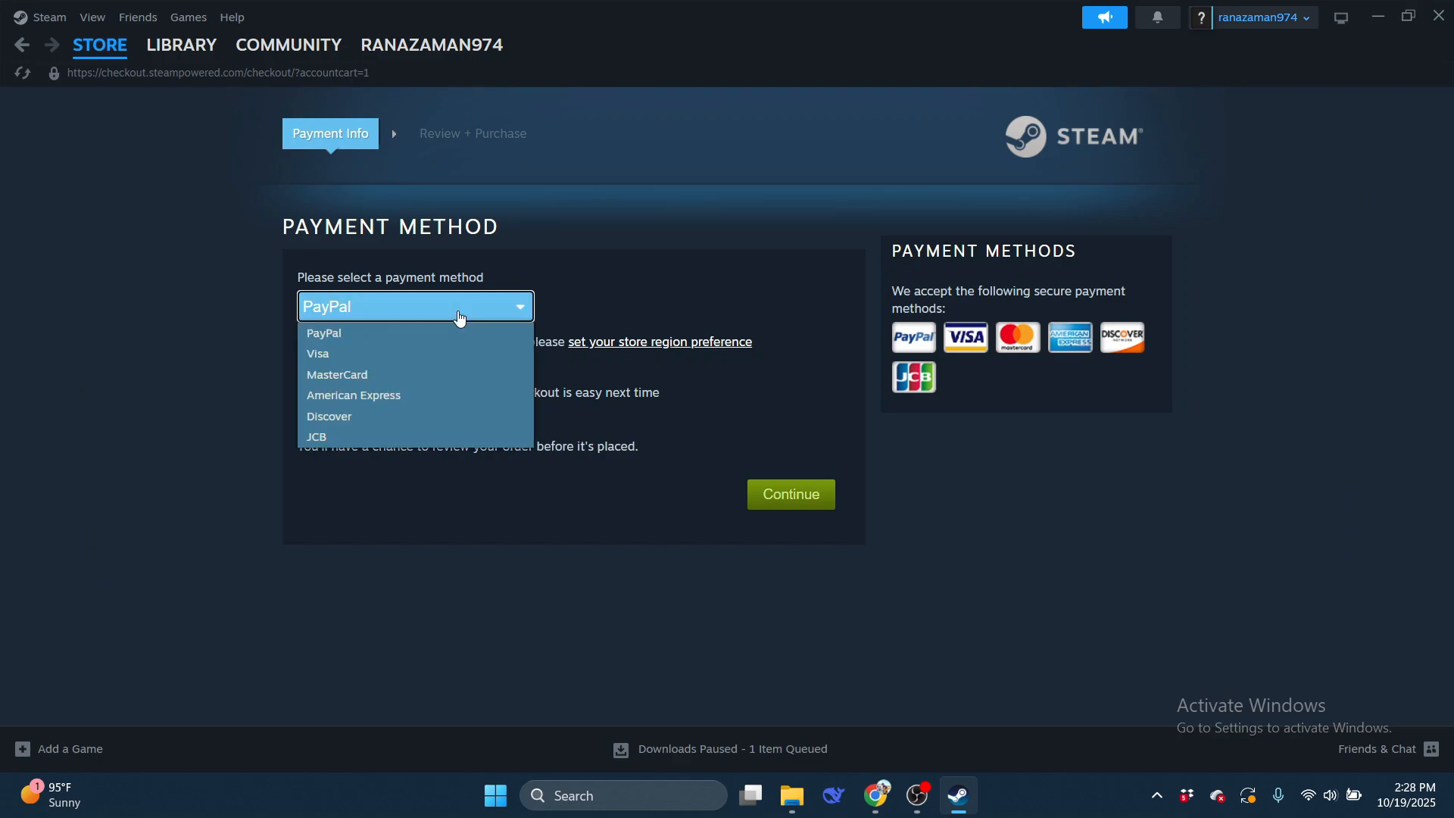
{"action": "mouse_move", "coordinate": [331, 448]}
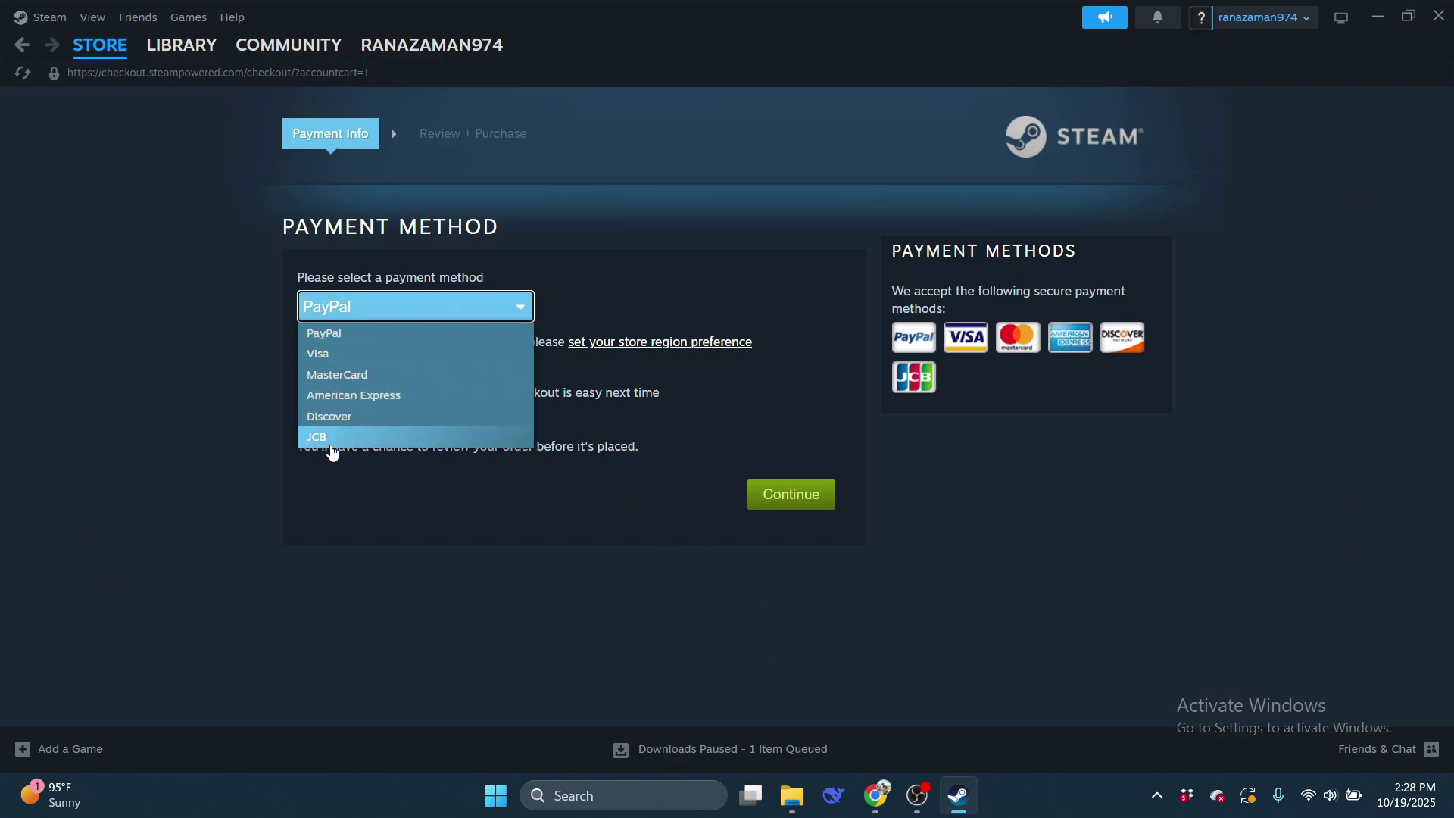
{"action": "mouse_move", "coordinate": [345, 390]}
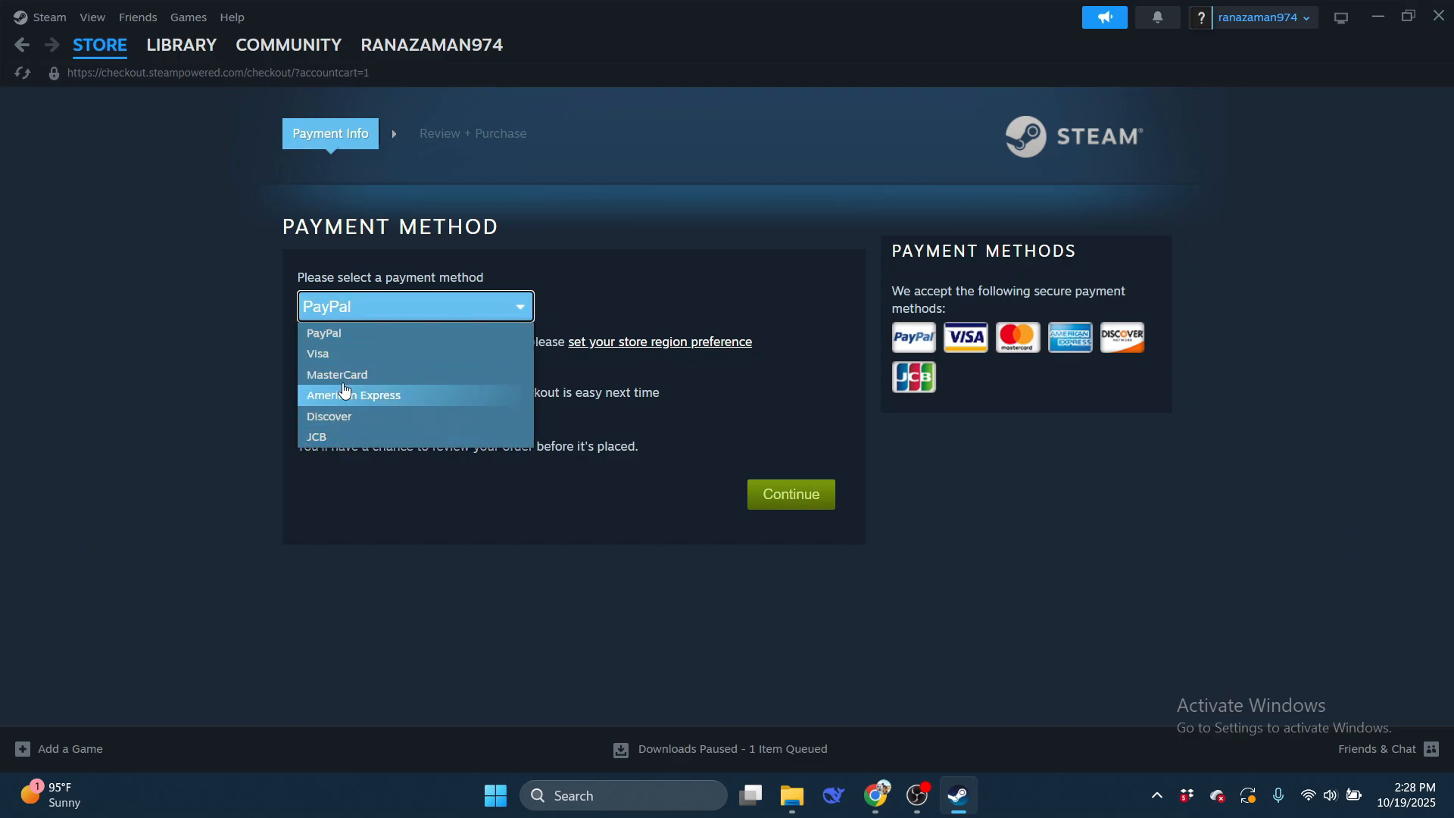
Step: Choose Visa as the payment method, revealing the empty card and billing fields
{"action": "left_click", "coordinate": [318, 353]}
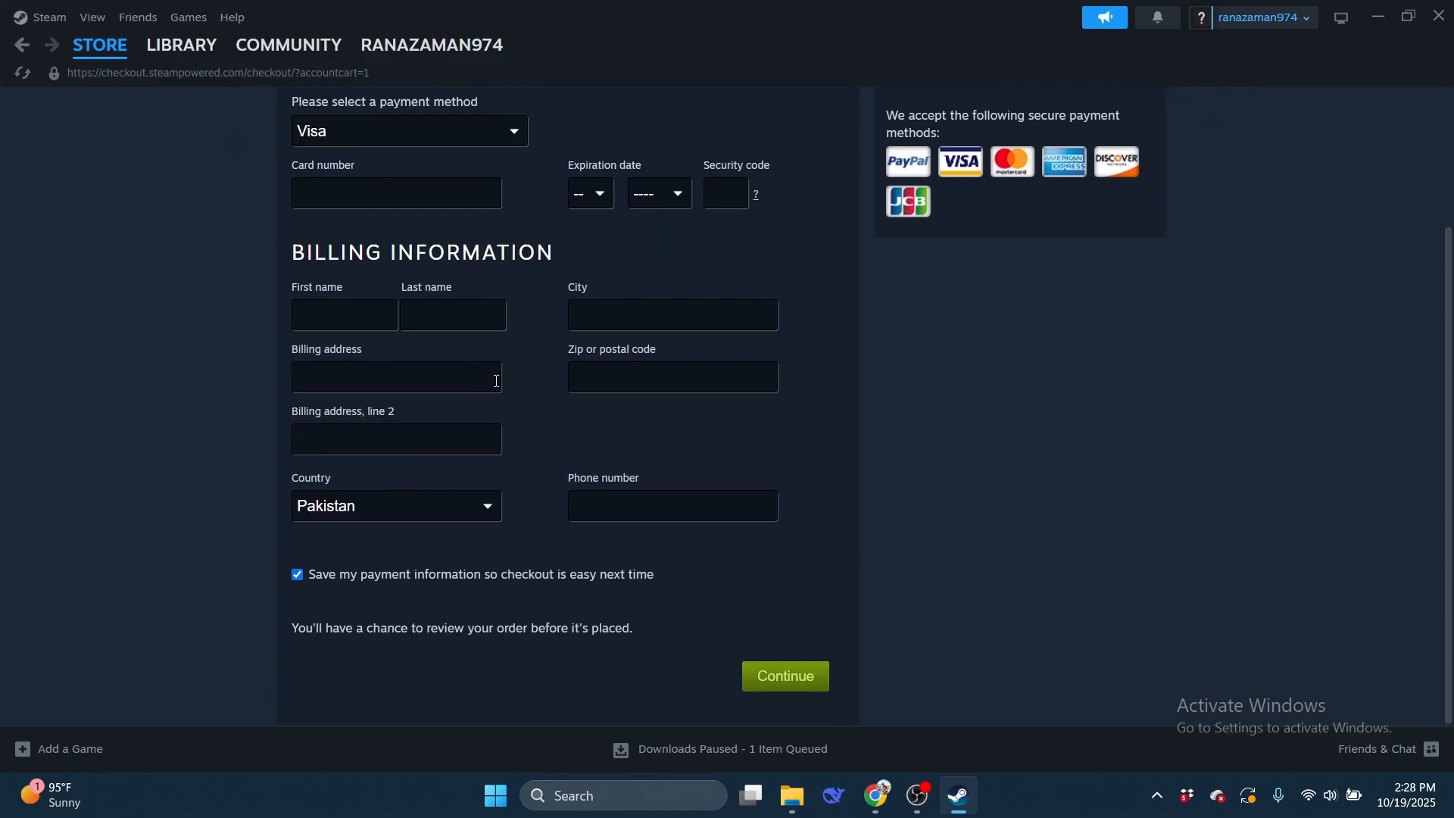
{"action": "mouse_move", "coordinate": [750, 315]}
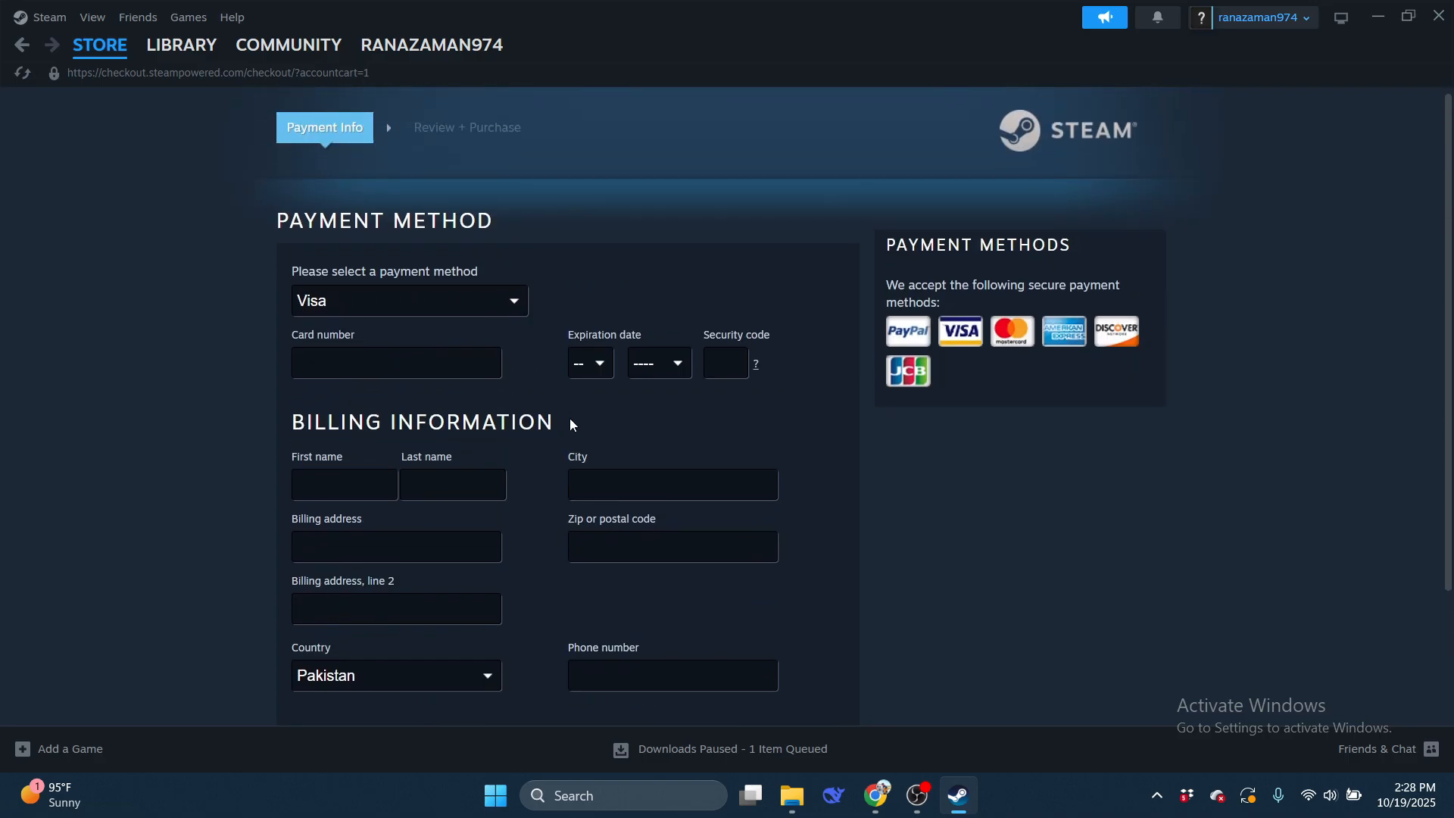
{"action": "scroll", "scroll_direction": "down", "scroll_amount": 3}
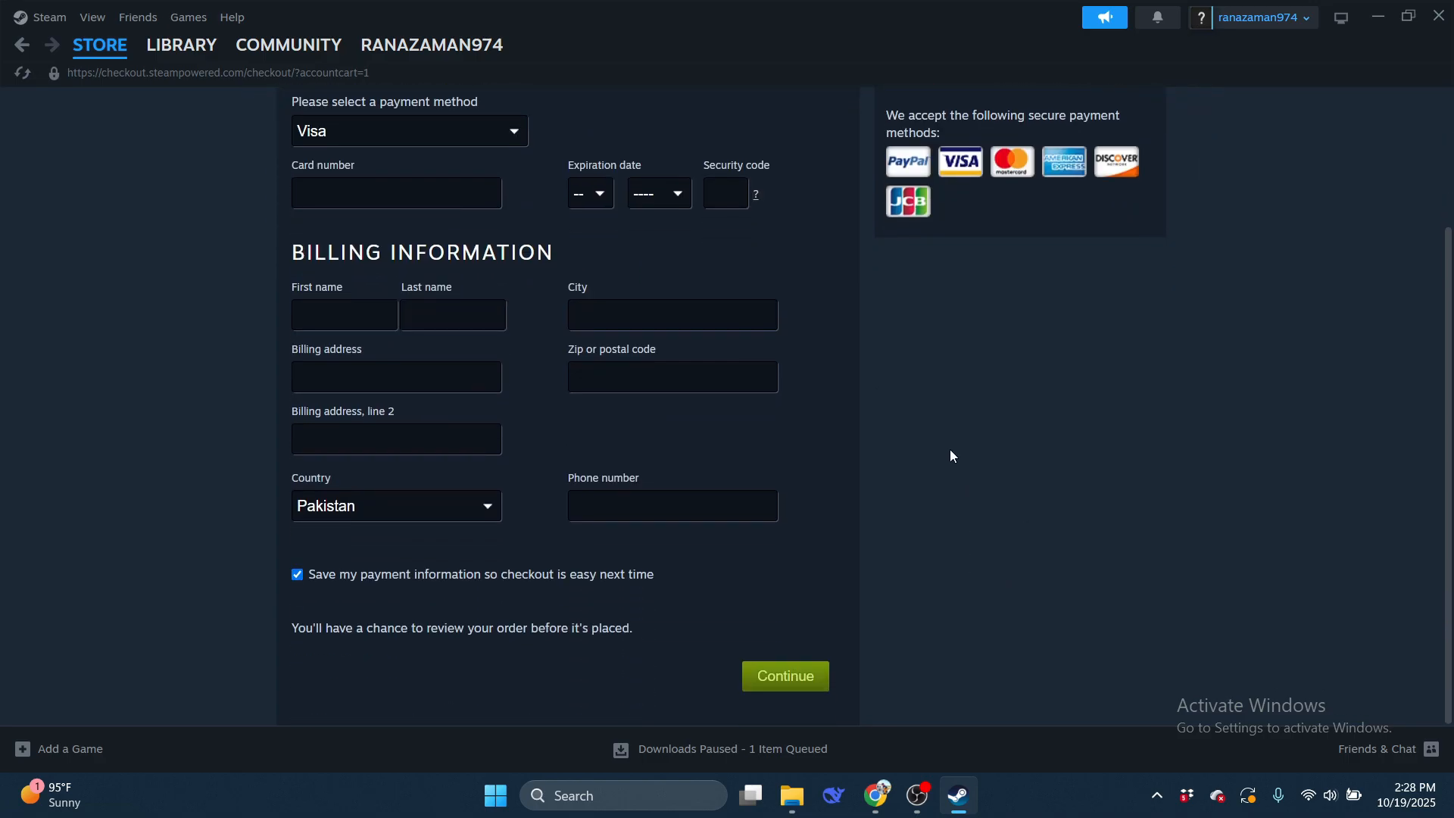
{"action": "mouse_move", "coordinate": [987, 414]}
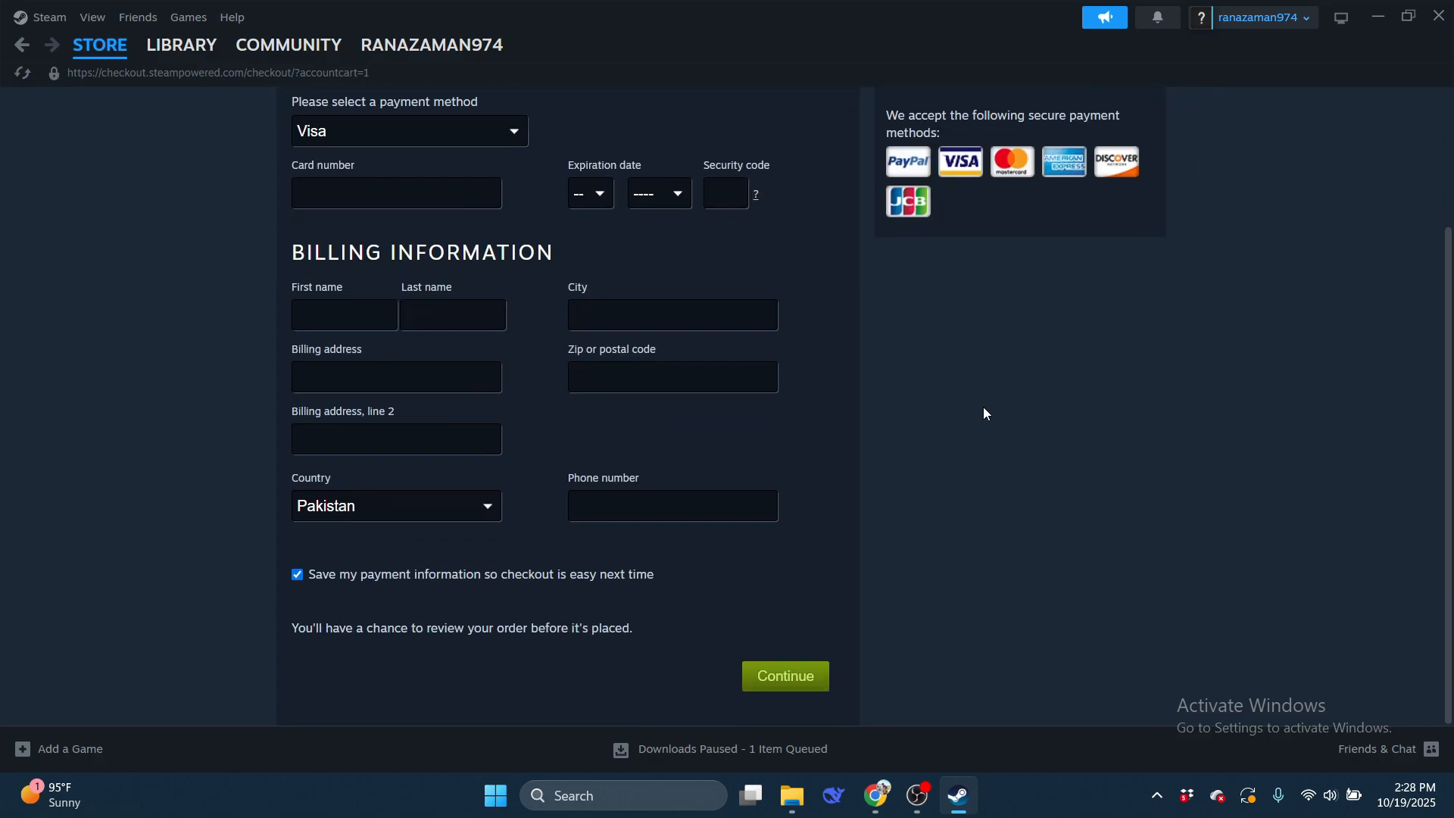
{"action": "mouse_move", "coordinate": [962, 365]}
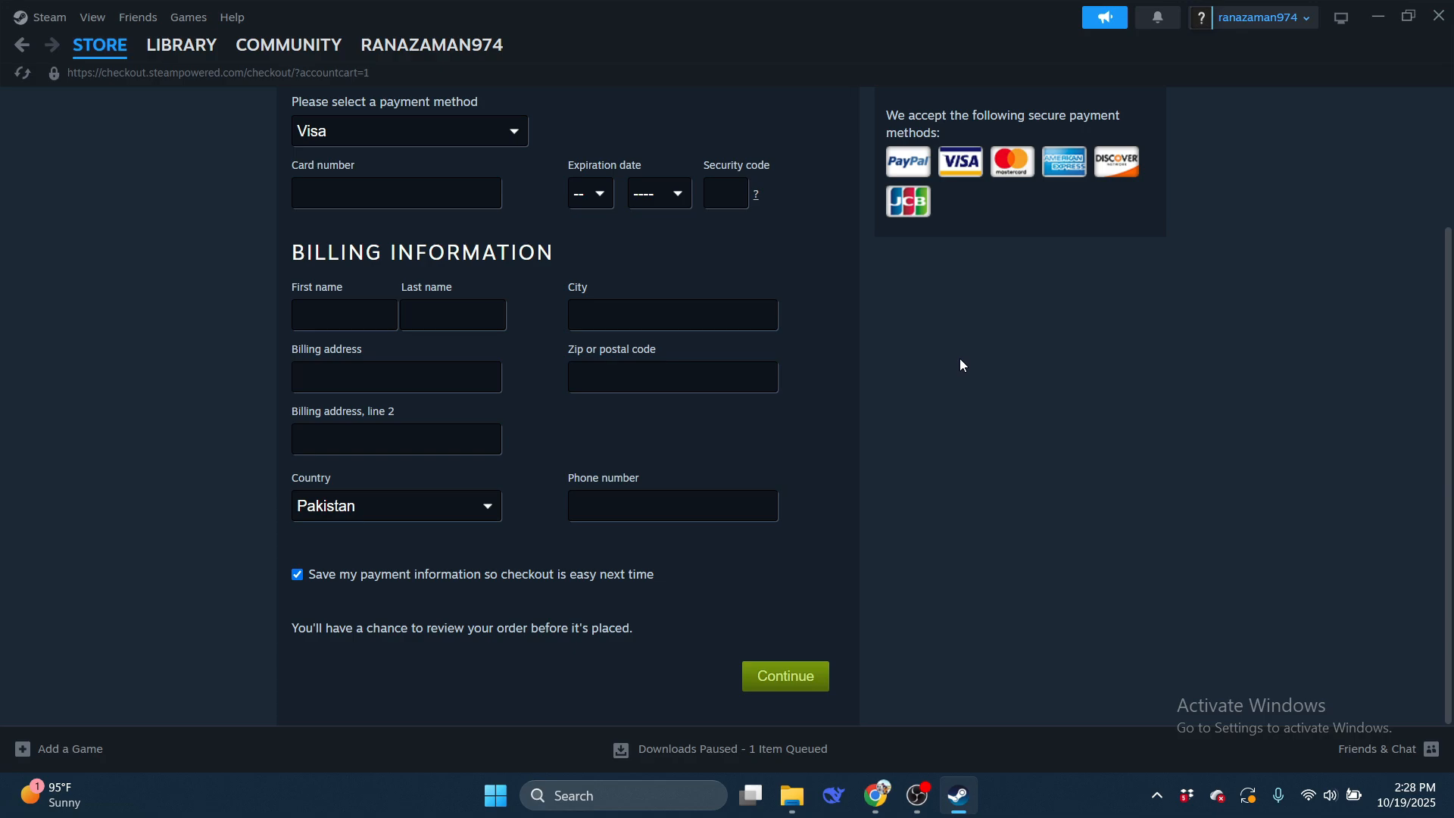